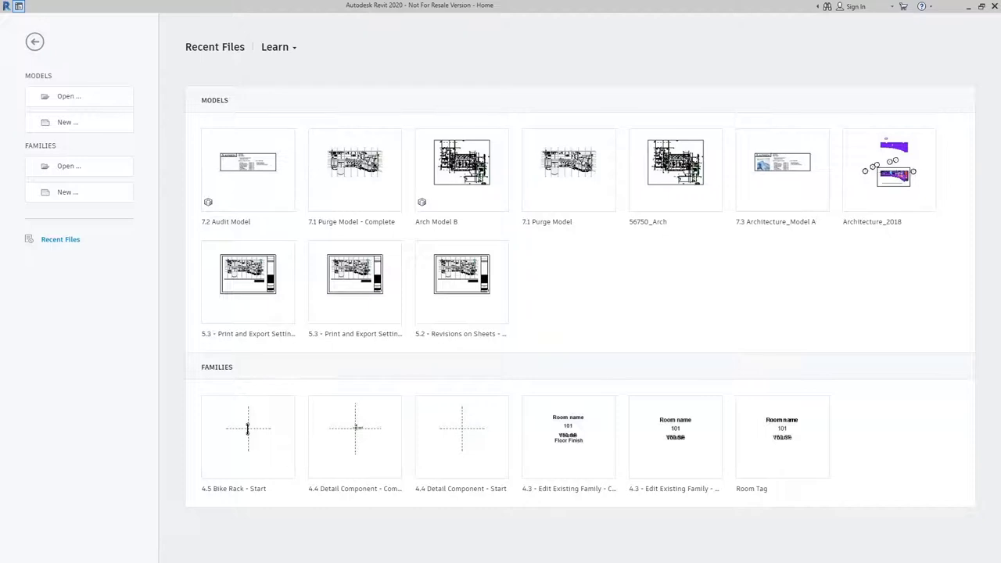
pyautogui.moveTo(764, 305)
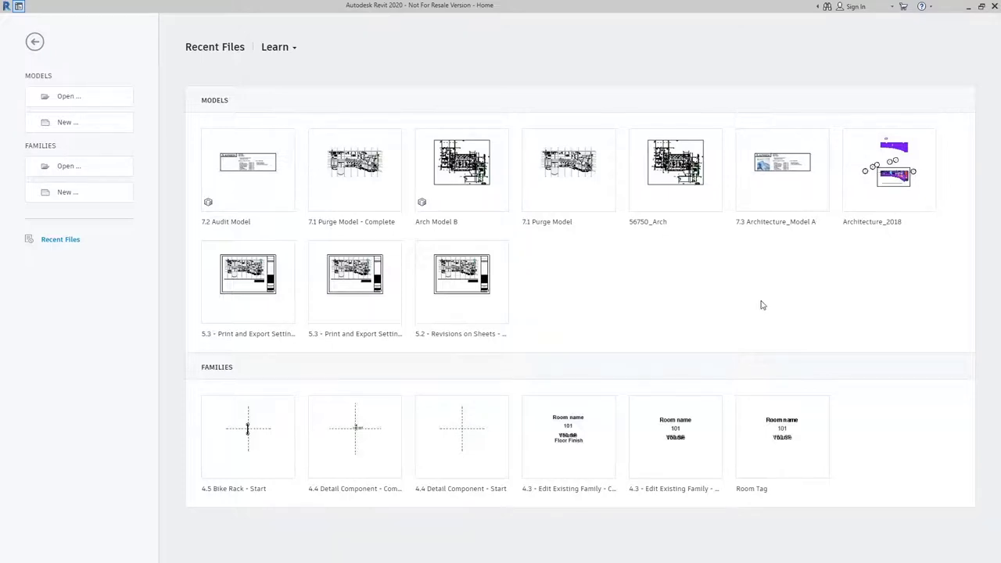
pyautogui.moveTo(225, 159)
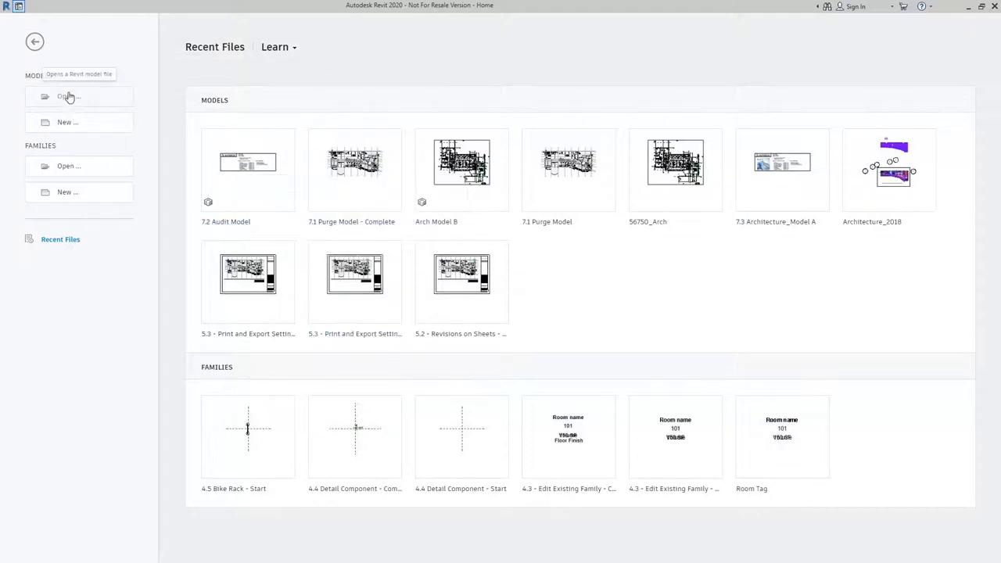
pyautogui.moveTo(106, 100)
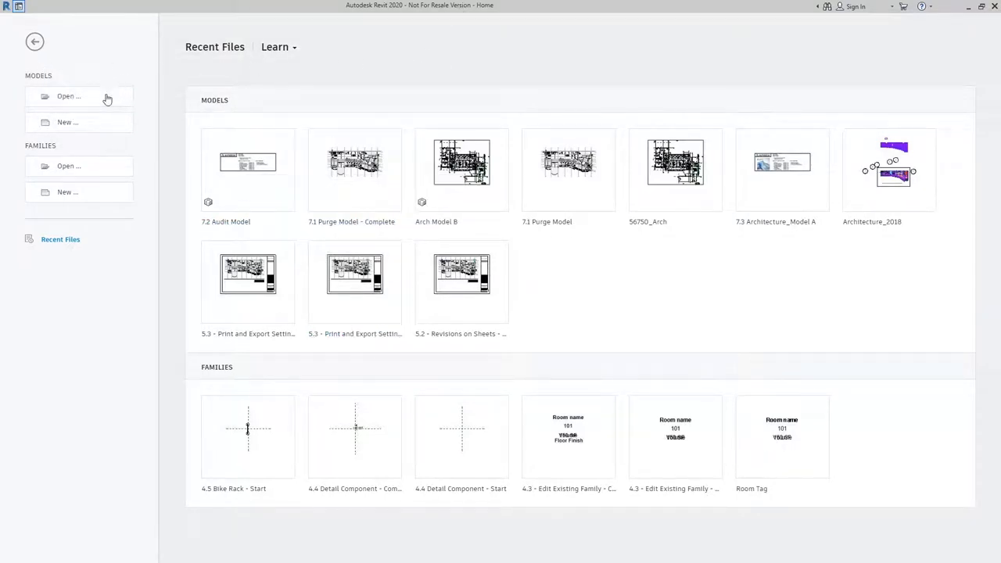
# - Start opening a model file from disk via the Home screen's Open command
pyautogui.click(79, 97)
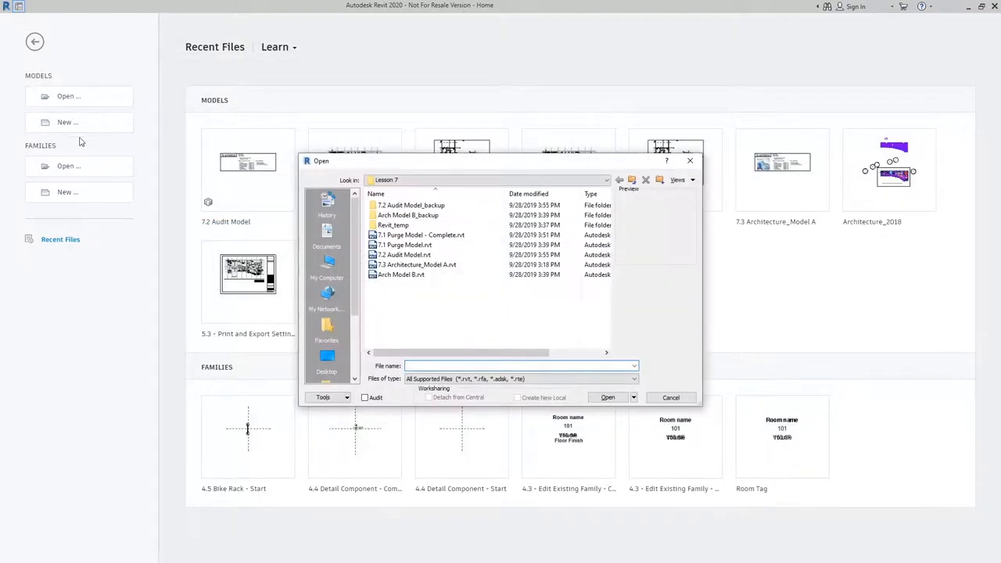
# - Open 7.2 Audit Model.rvt with Audit enabled, accepting the long-audit warning
pyautogui.click(409, 253)
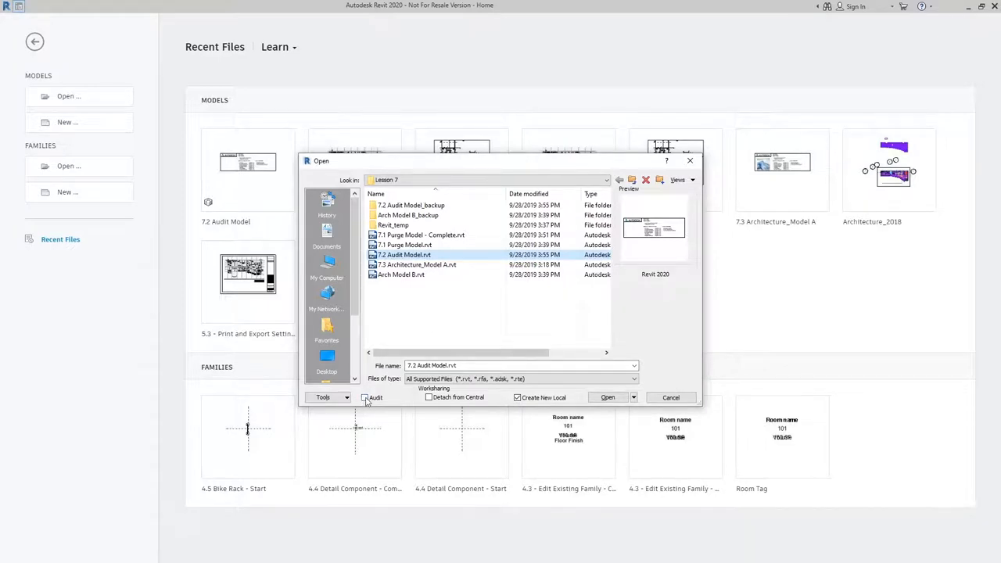
pyautogui.click(363, 399)
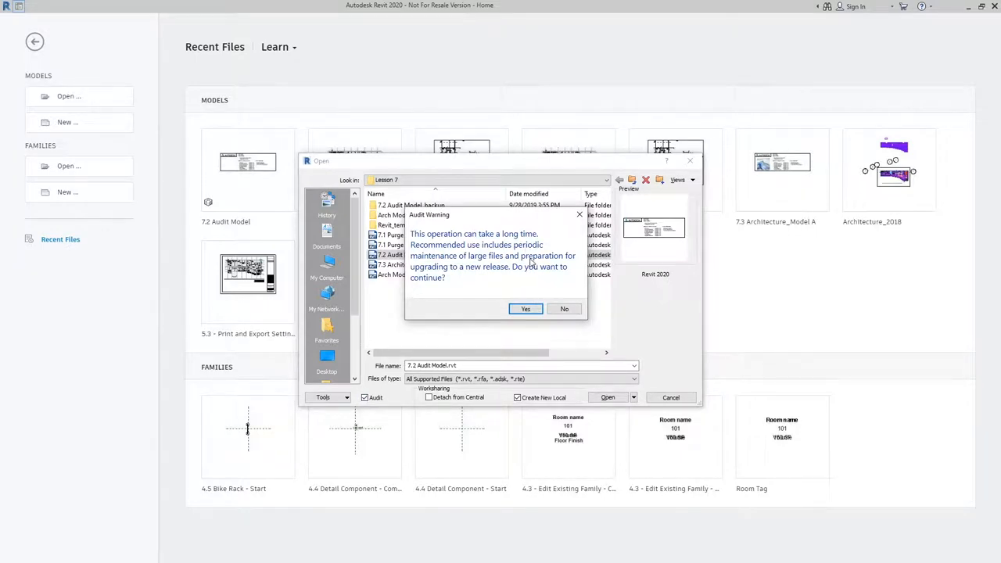
pyautogui.moveTo(560, 268)
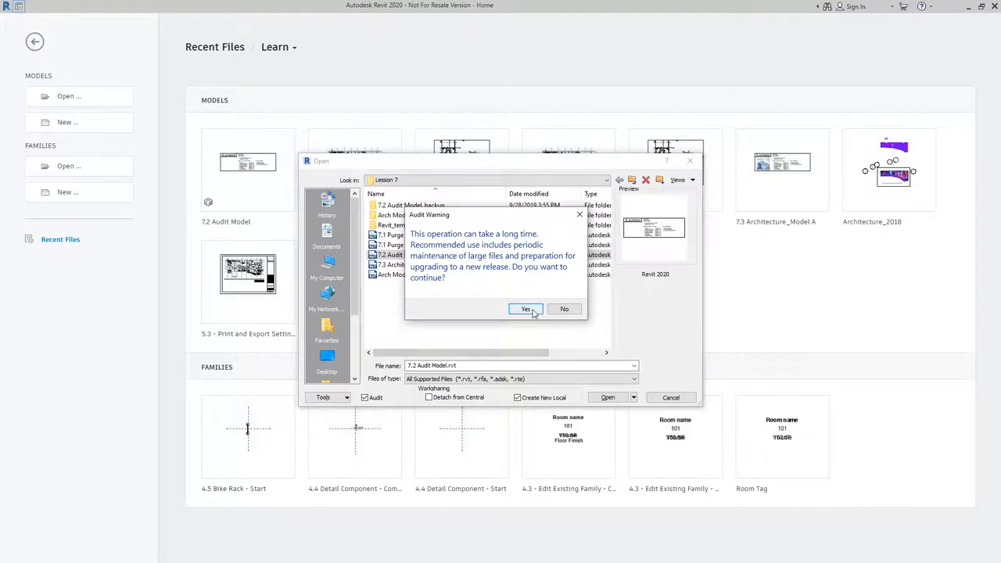
pyautogui.click(526, 310)
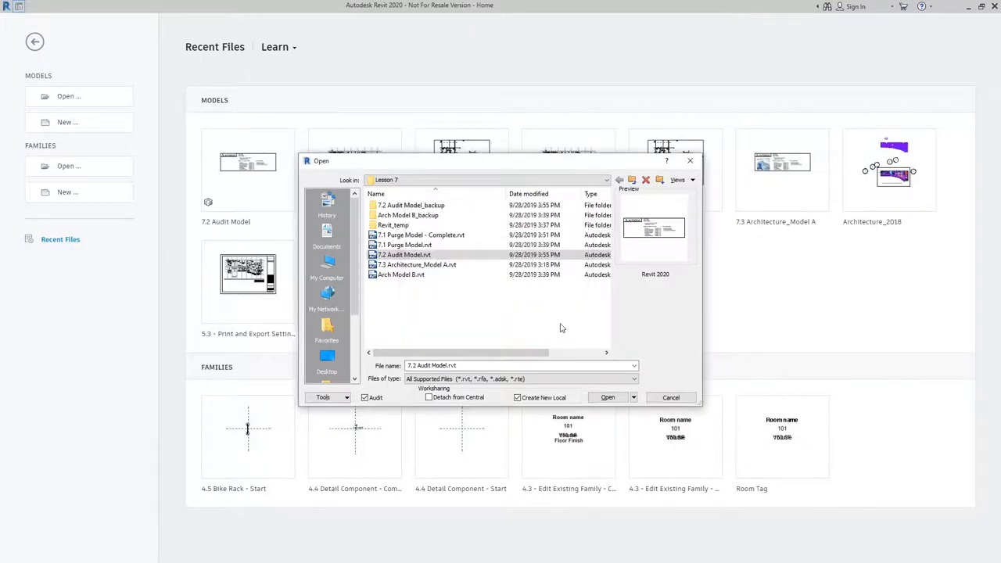
pyautogui.click(607, 397)
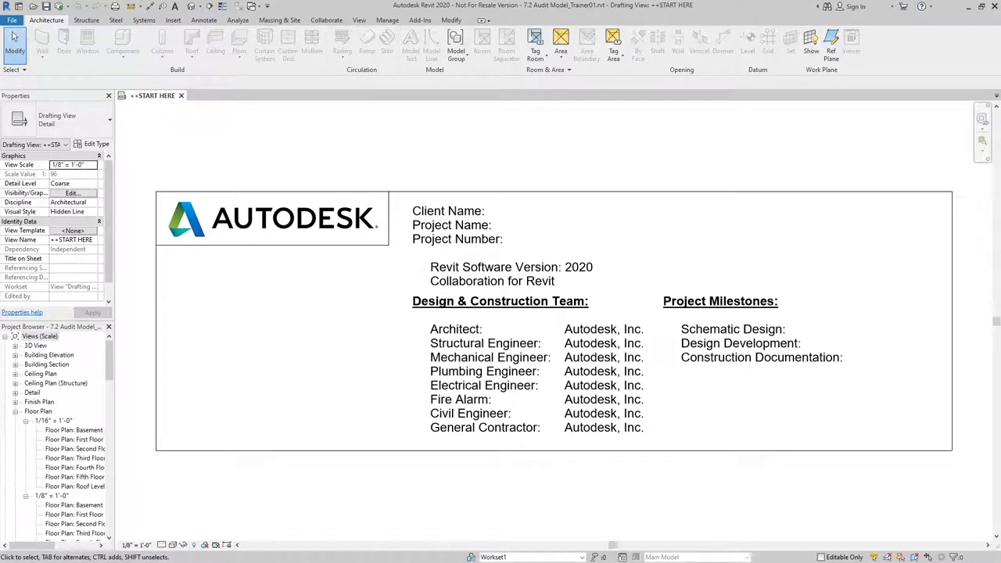
pyautogui.moveTo(519, 165)
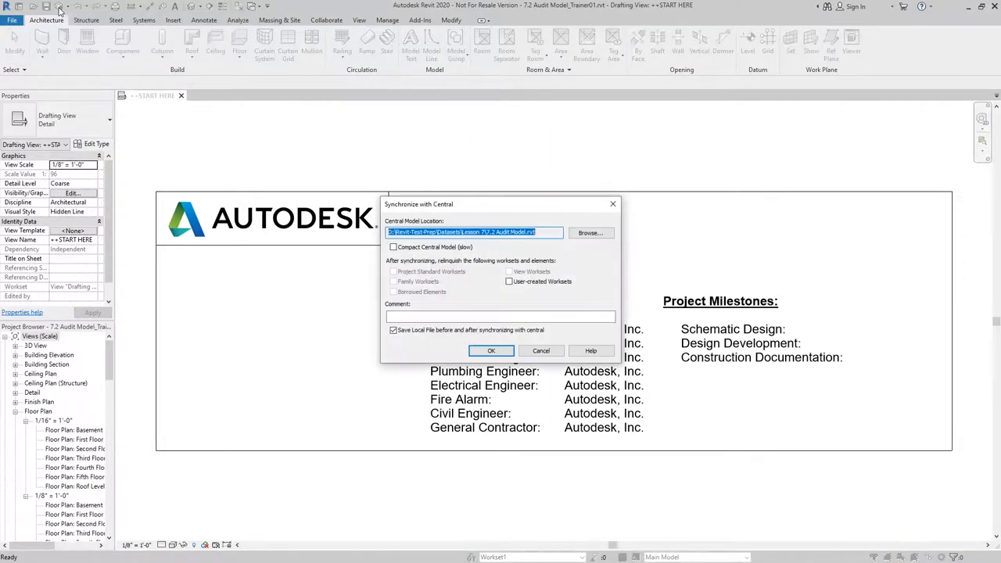
# - Synchronize with central with Compact Central Model (slow) enabled
pyautogui.click(393, 247)
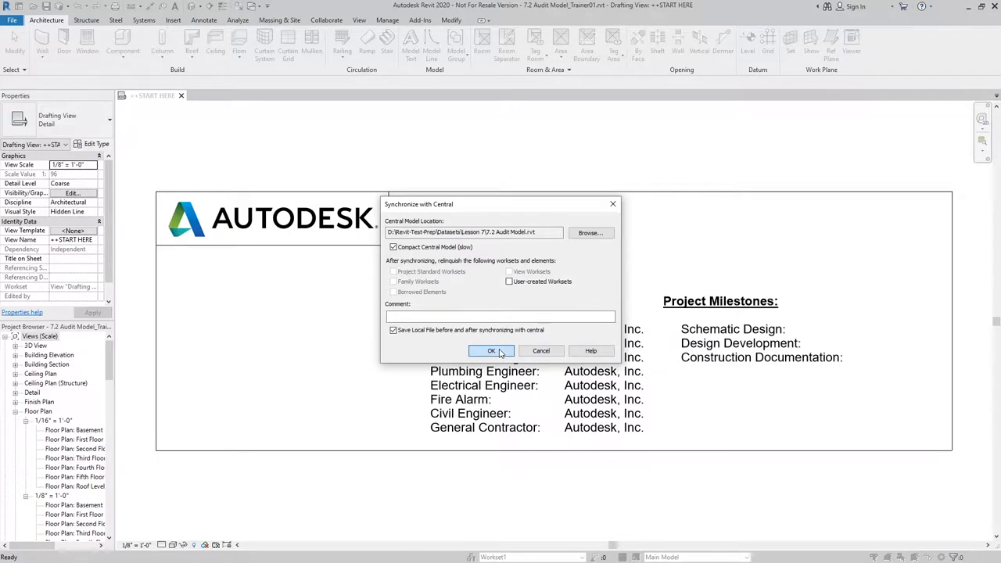
pyautogui.click(493, 350)
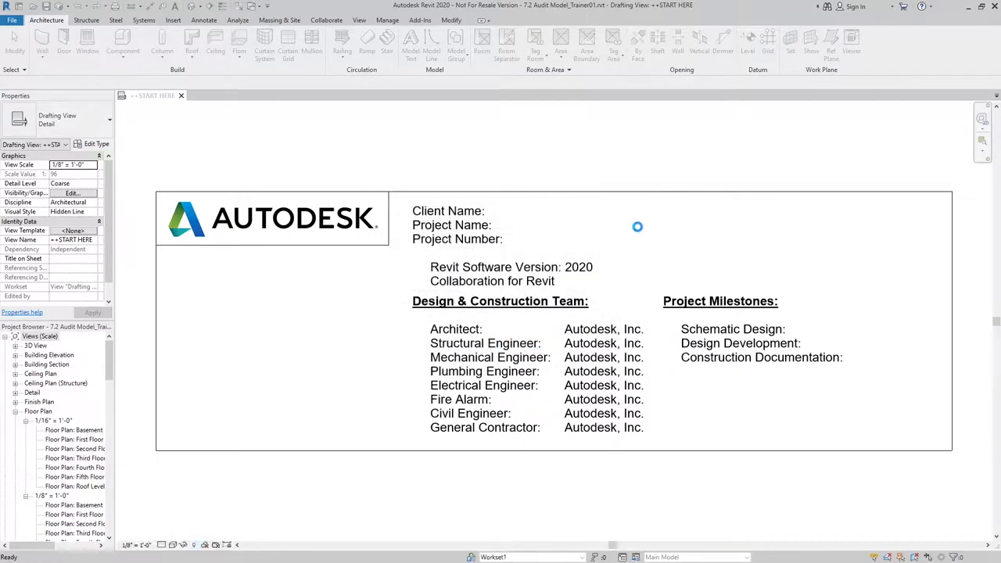